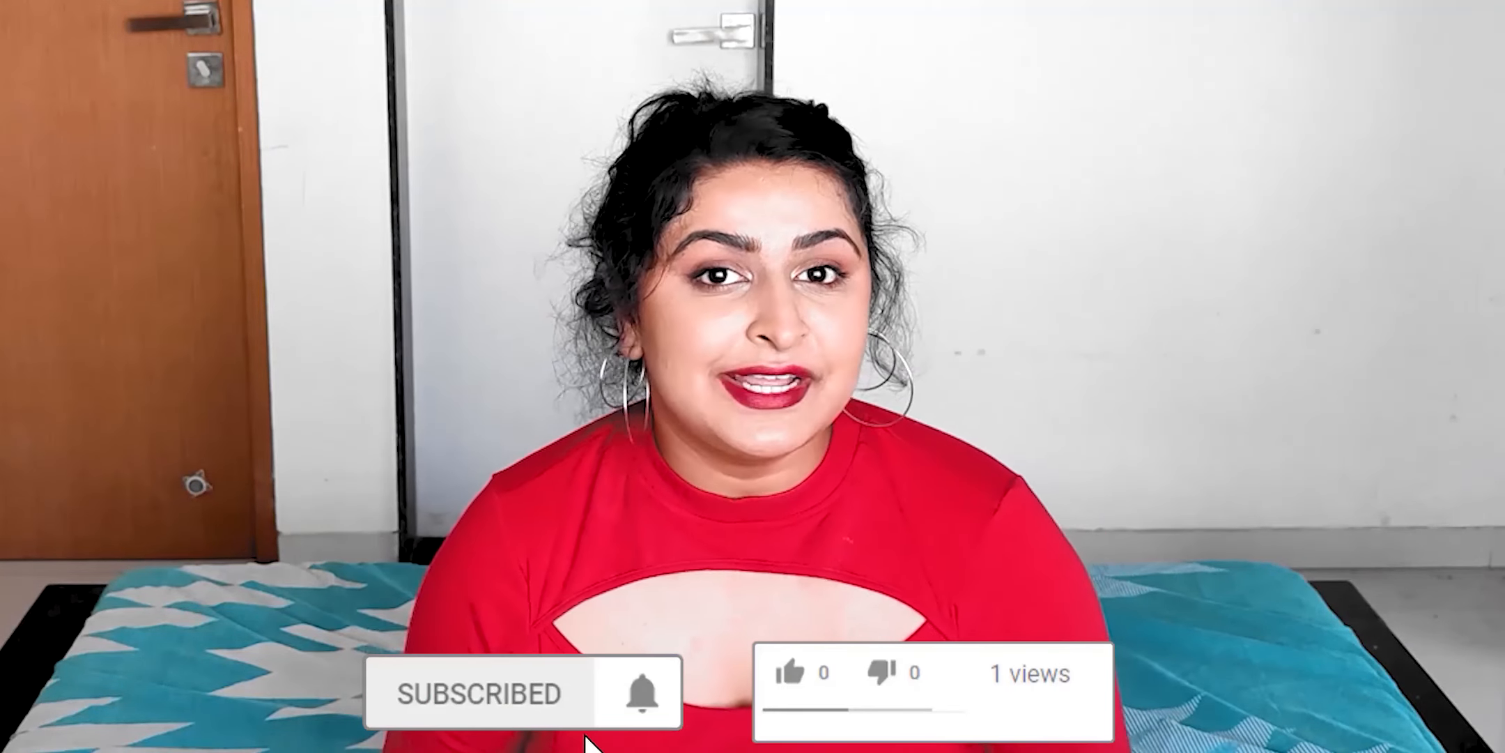
Like the video via the overlay's thumbs-up so the count rises from 0 to 1
{"action": "left_click", "coordinate": [795, 688]}
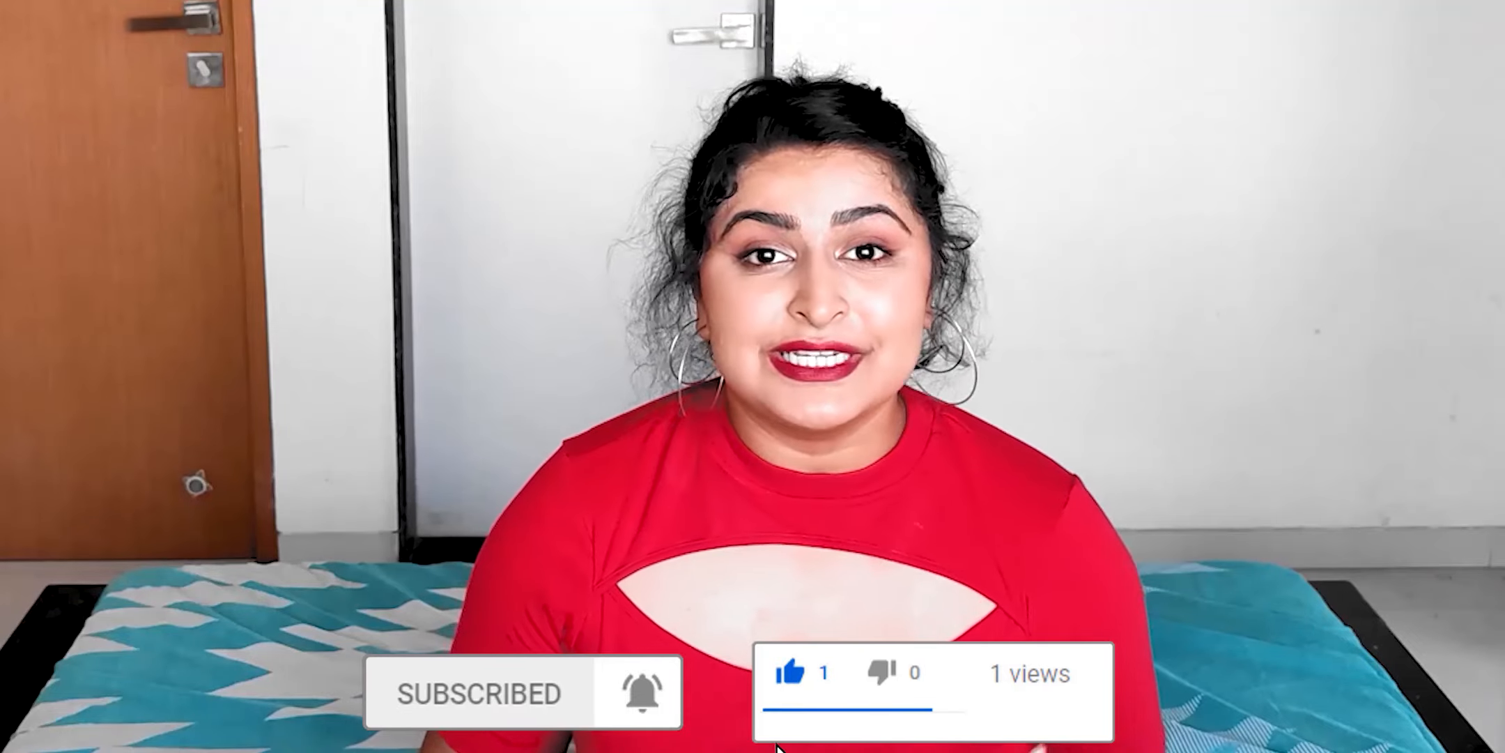